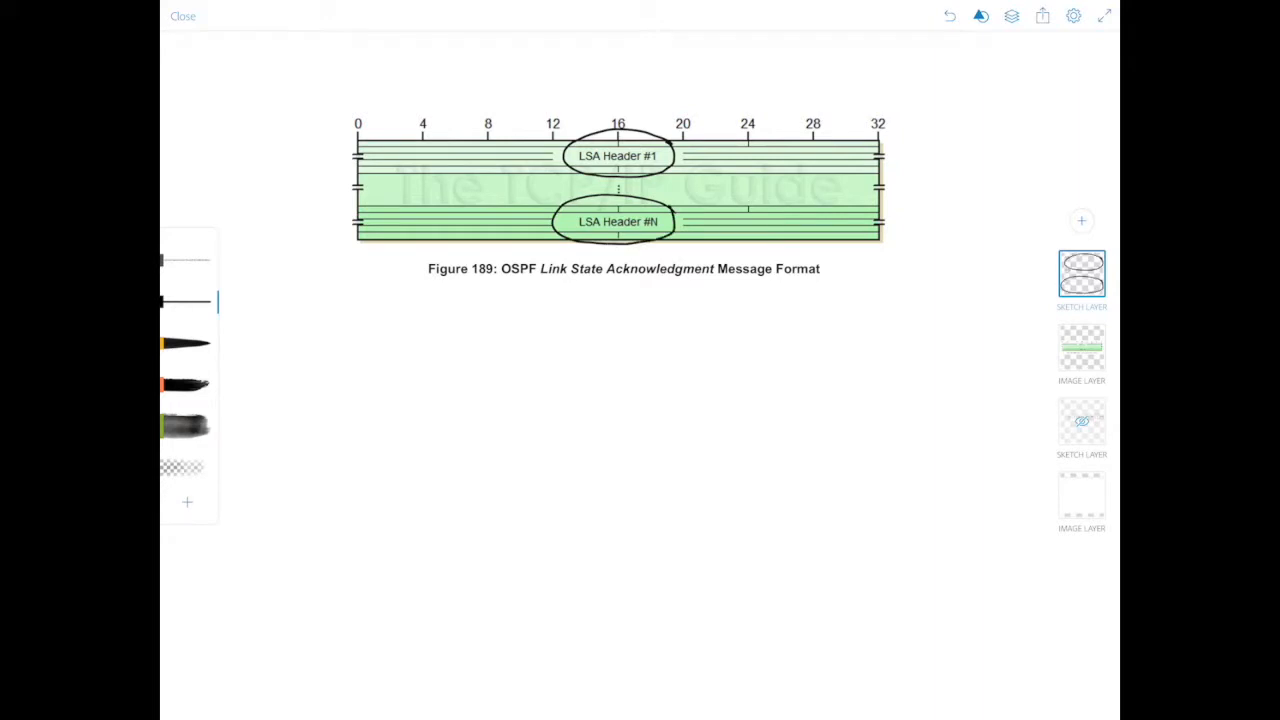
Circle the N in 'LSA Header #N', bracket the header rows and draw an arrow down from the bracket.
drag(638, 222, 658, 222)
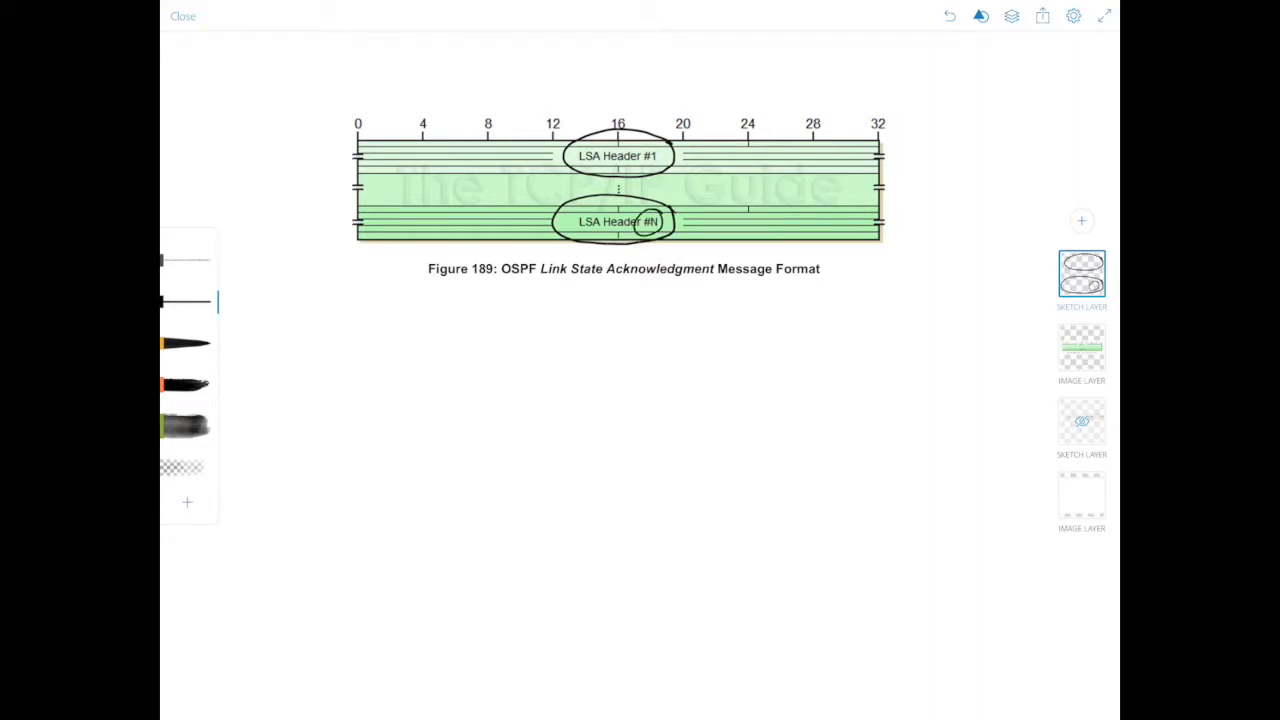
drag(890, 140, 900, 180)
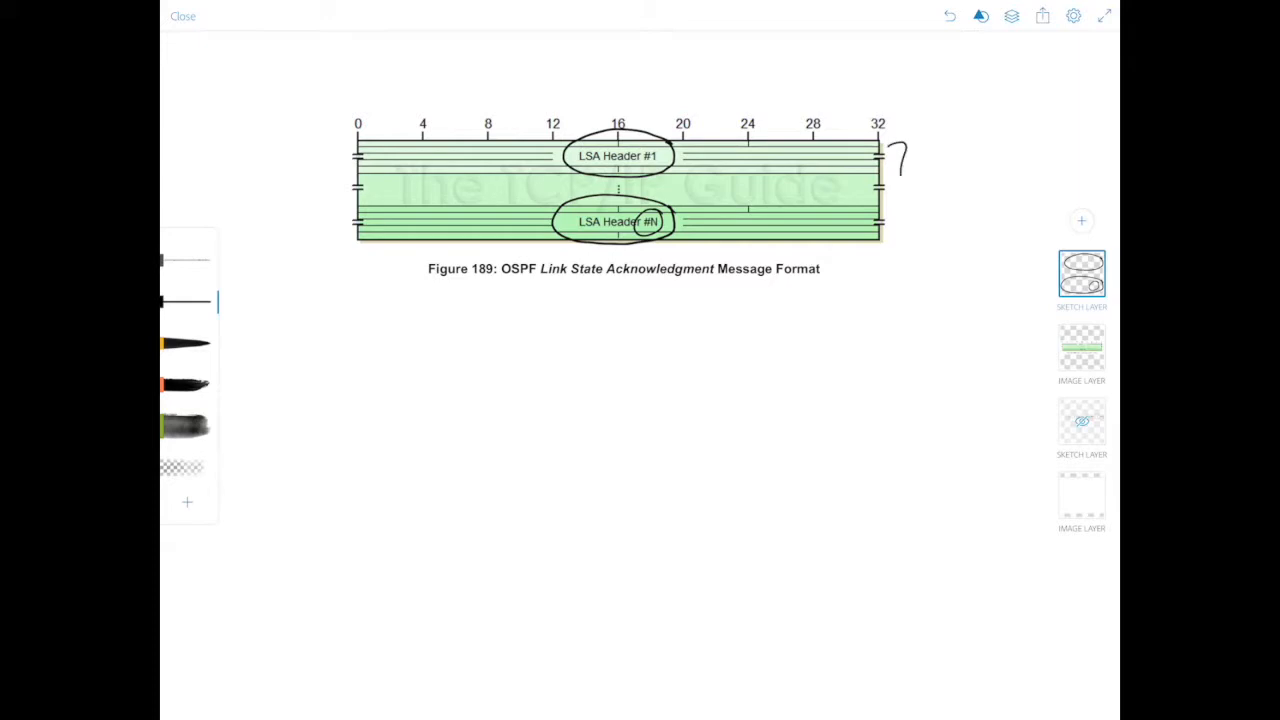
drag(896, 150, 896, 244)
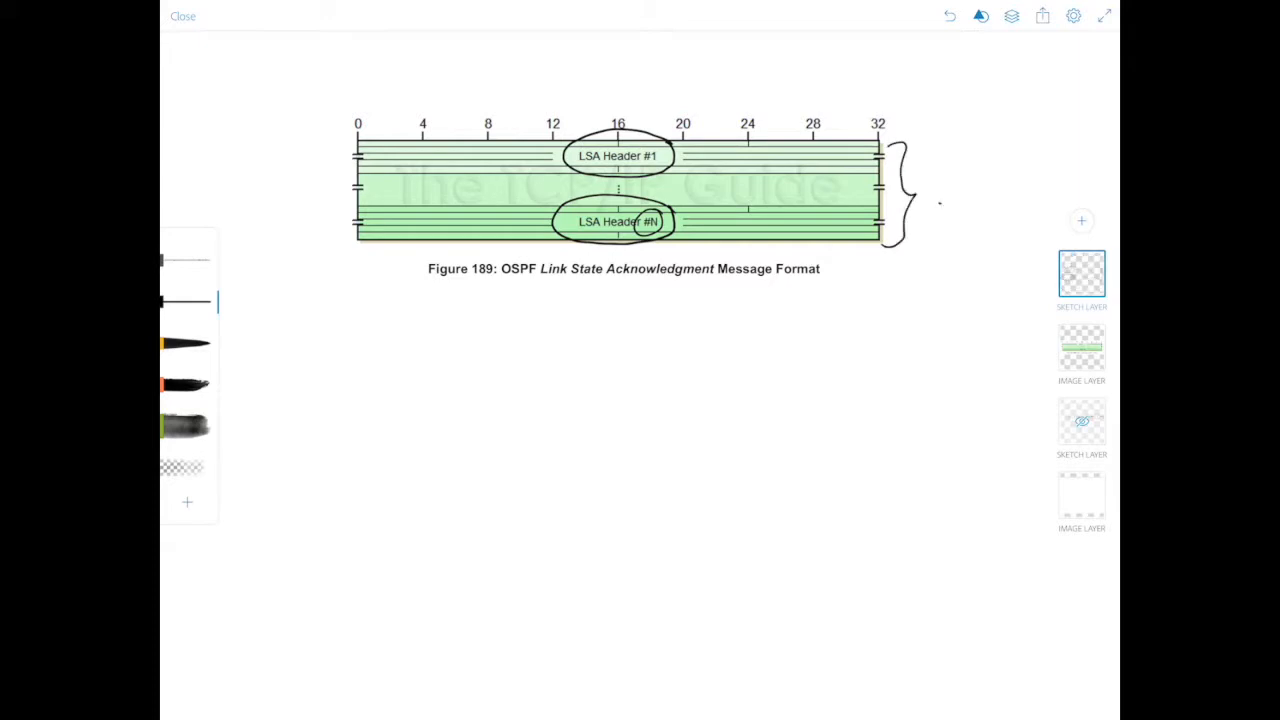
drag(944, 204, 864, 344)
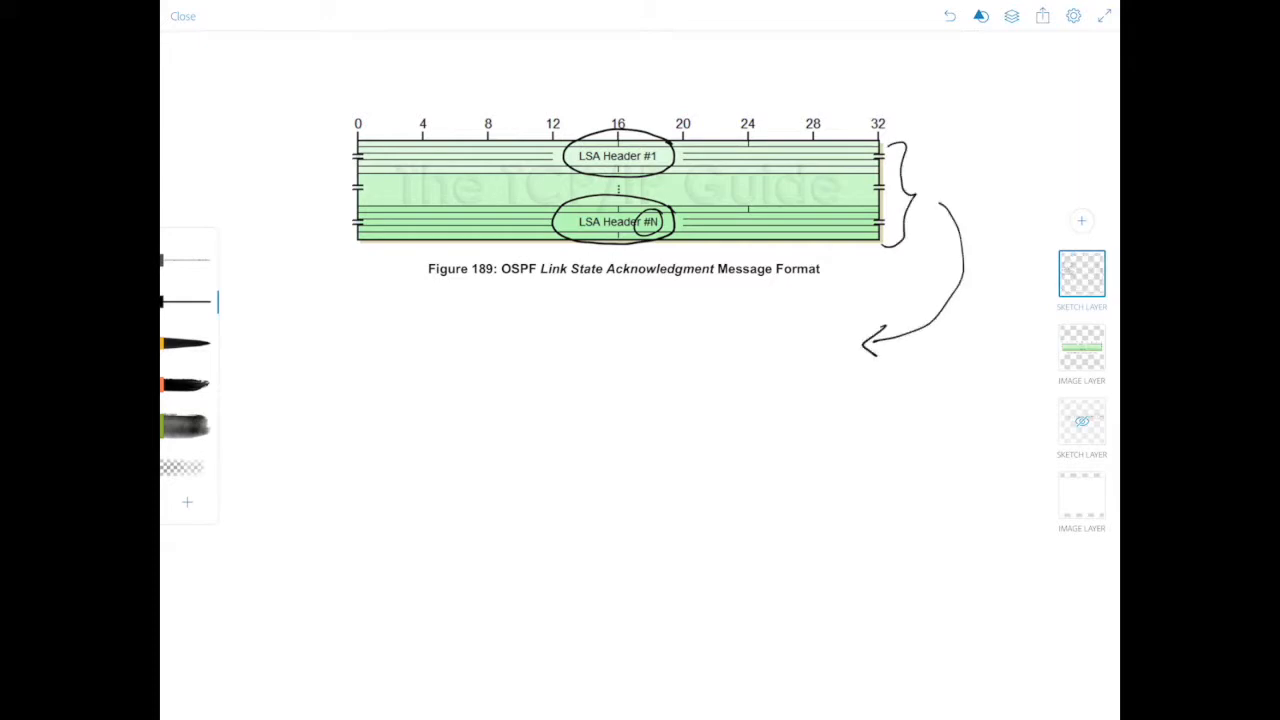
Handwrite the note 'LSA headers, not full LSAs' under the figure and switch to CloudShark.
drag(450, 356, 490, 350)
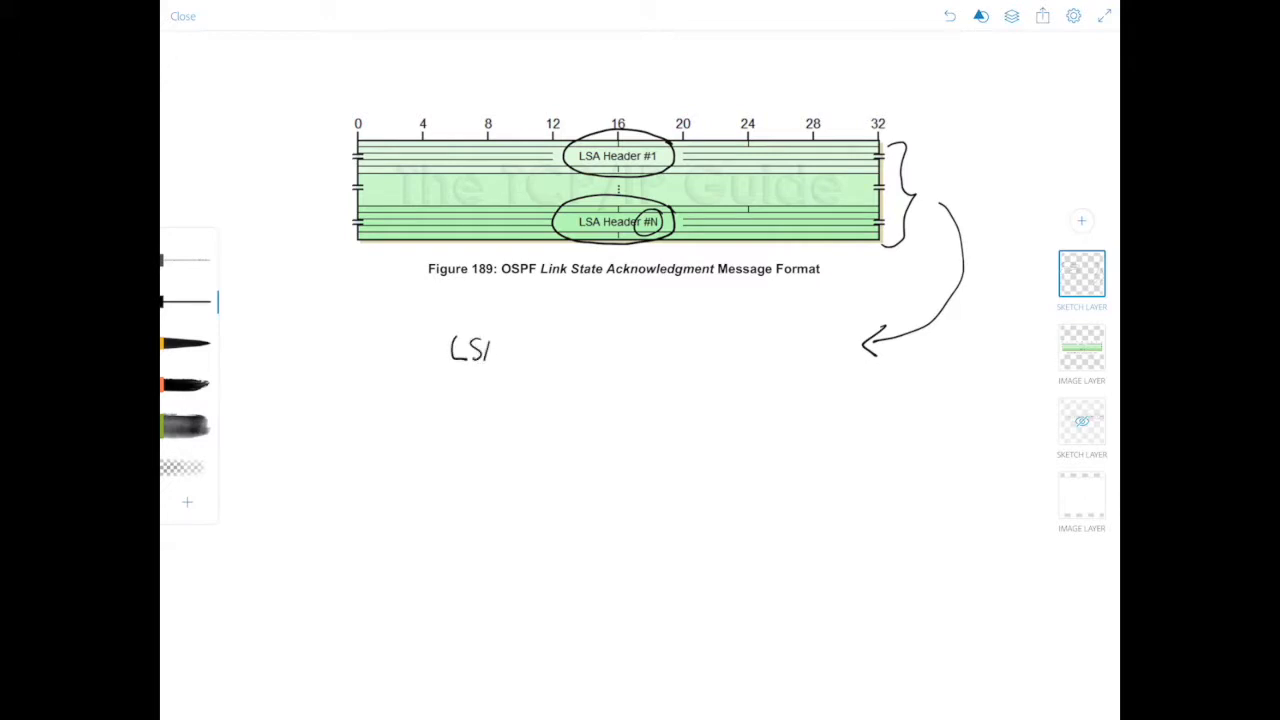
drag(490, 350, 544, 350)
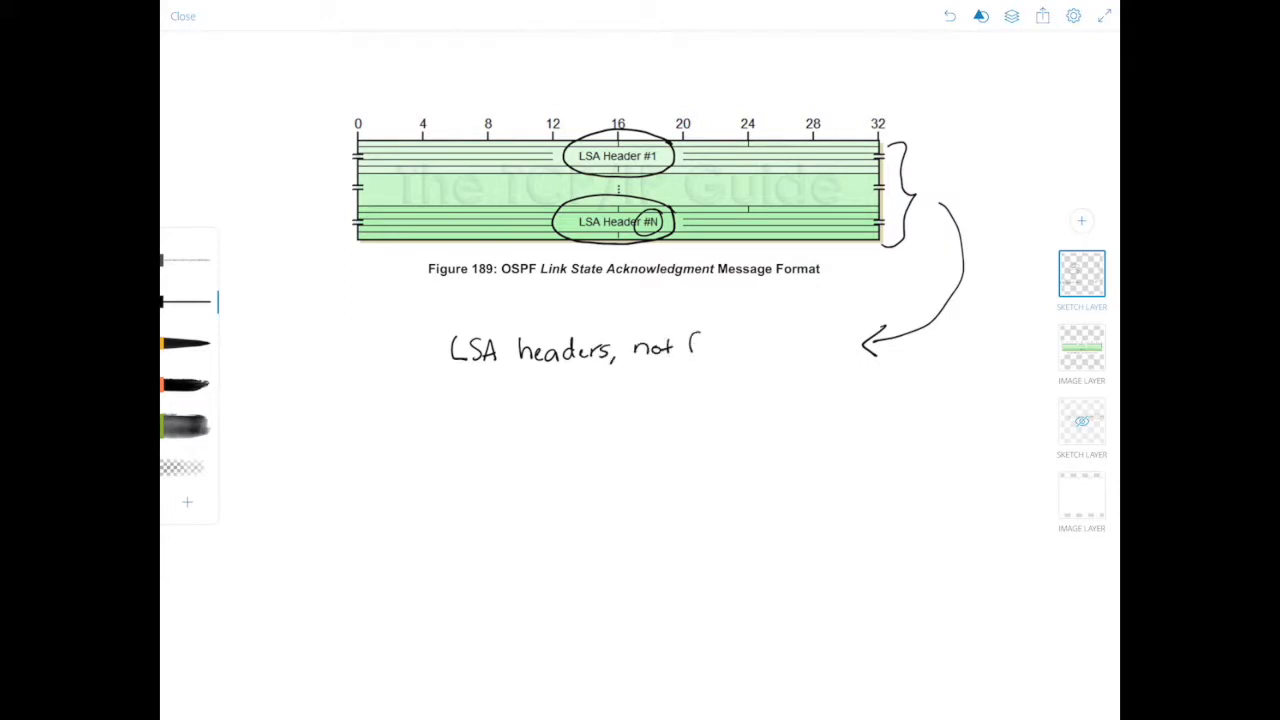
text(full LSAs)
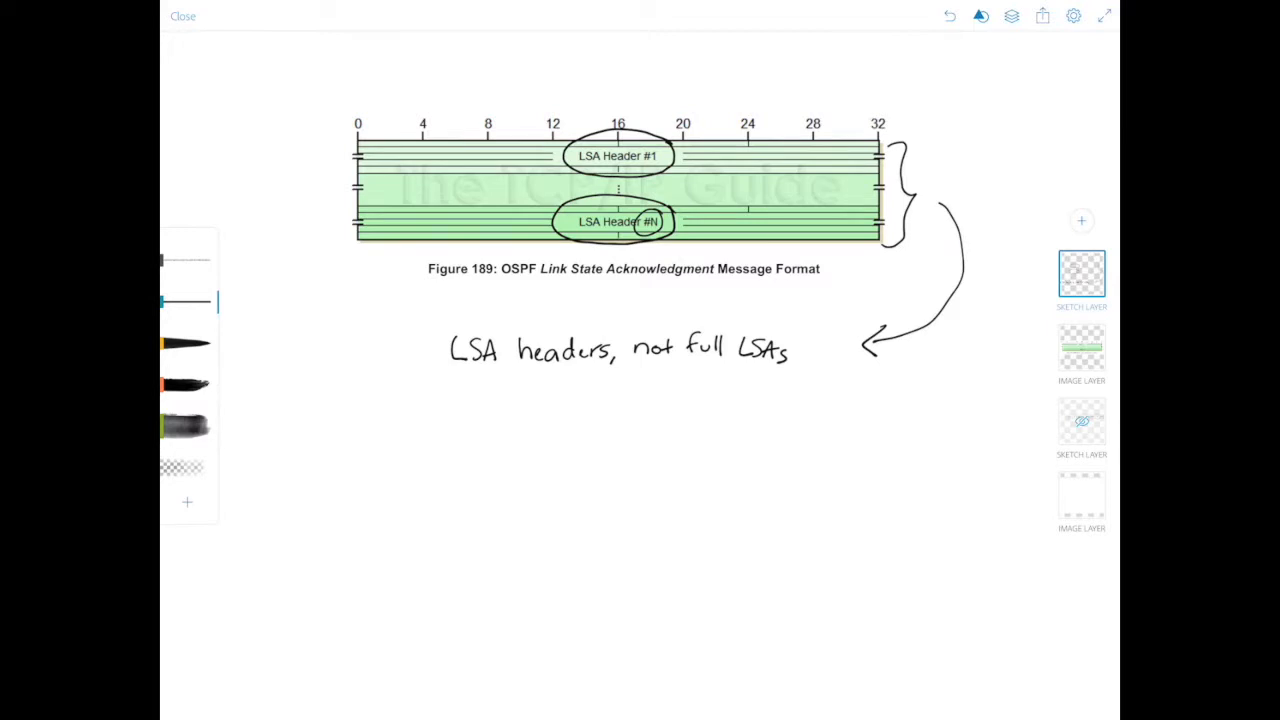
click(182, 16)
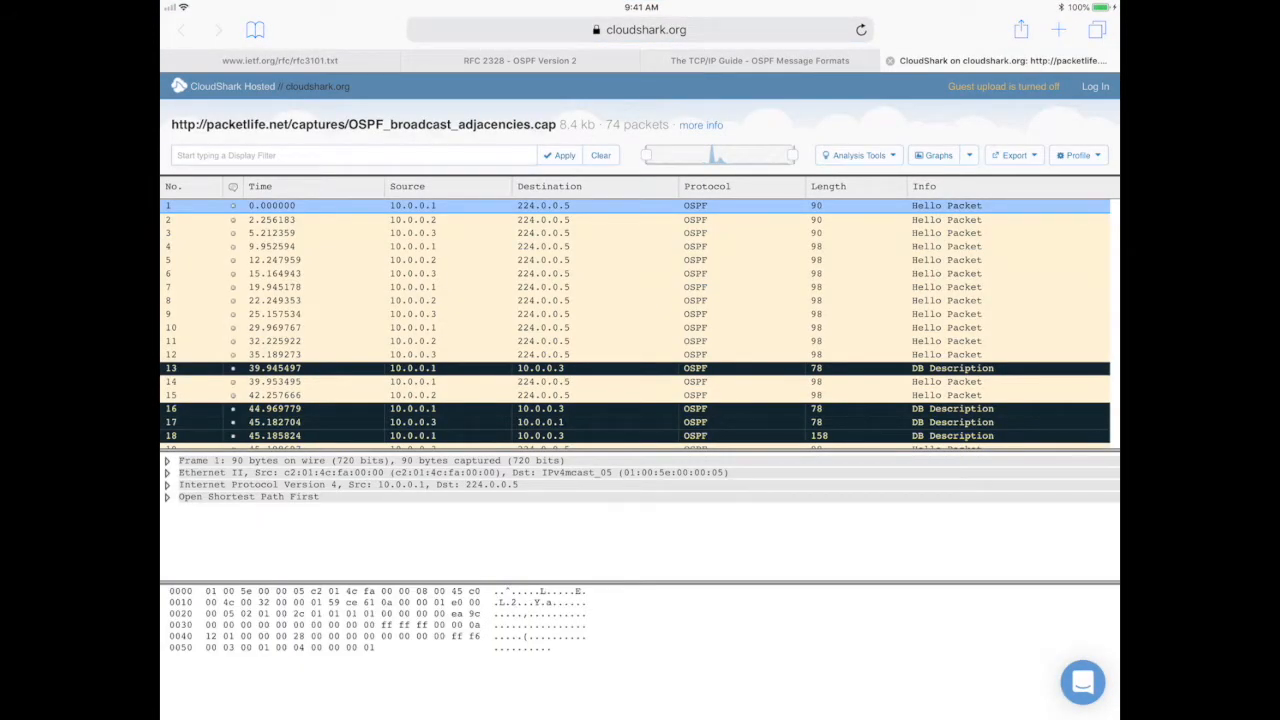
Scroll the packet list down to the LS Request, LS Update and LS Acknowledge exchange around frame 28.
scroll(down, 3)
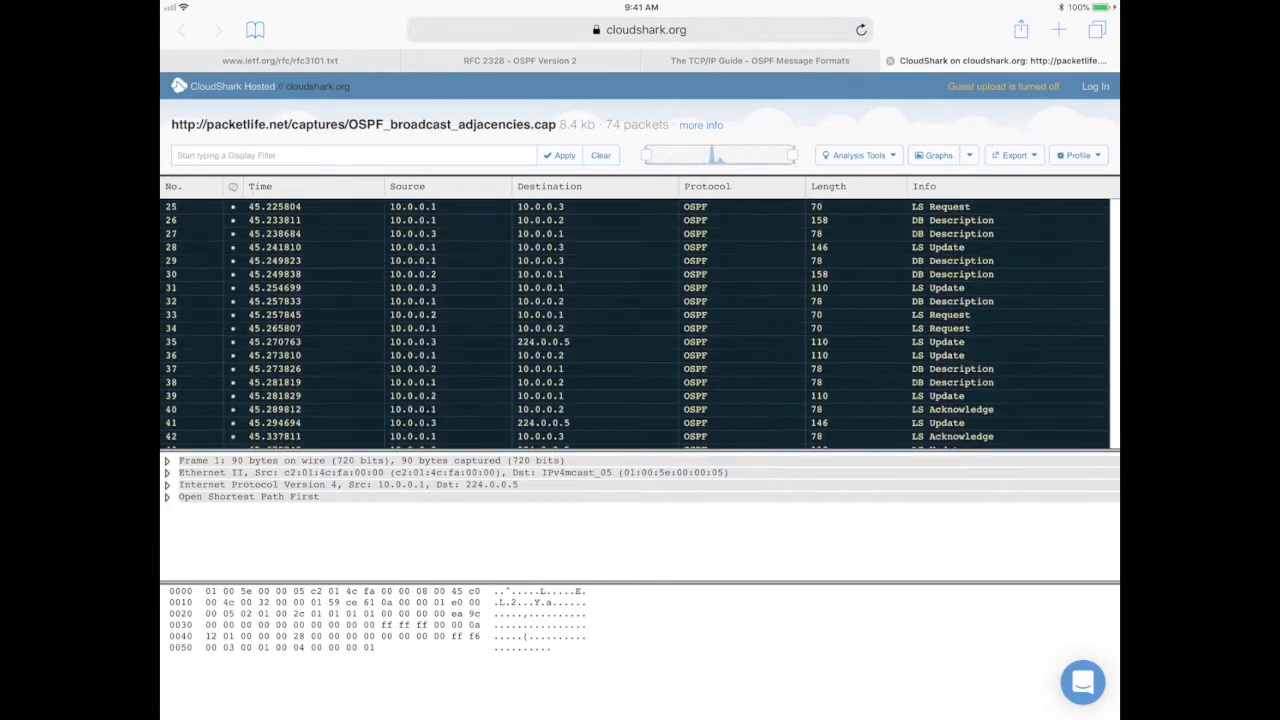
scroll(down, 3)
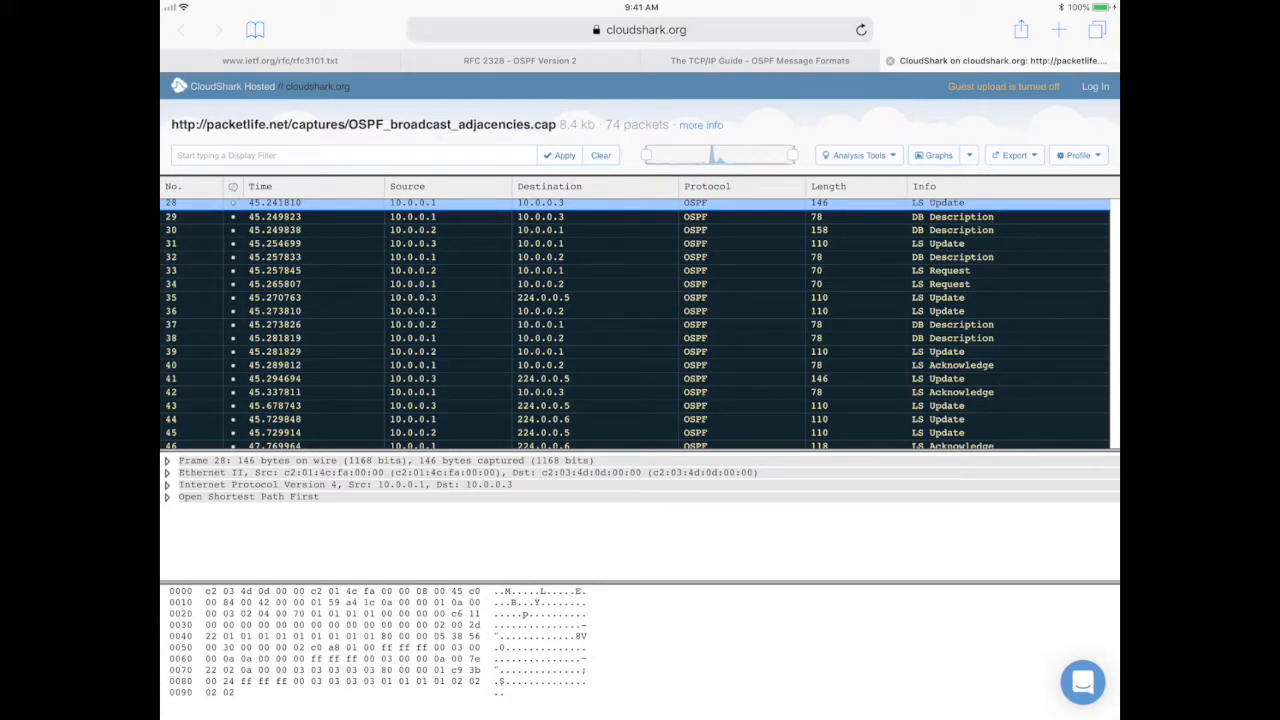
Expand the OSPF LS Update body to list its LSAs and expand the Network-LSA in full.
click(168, 496)
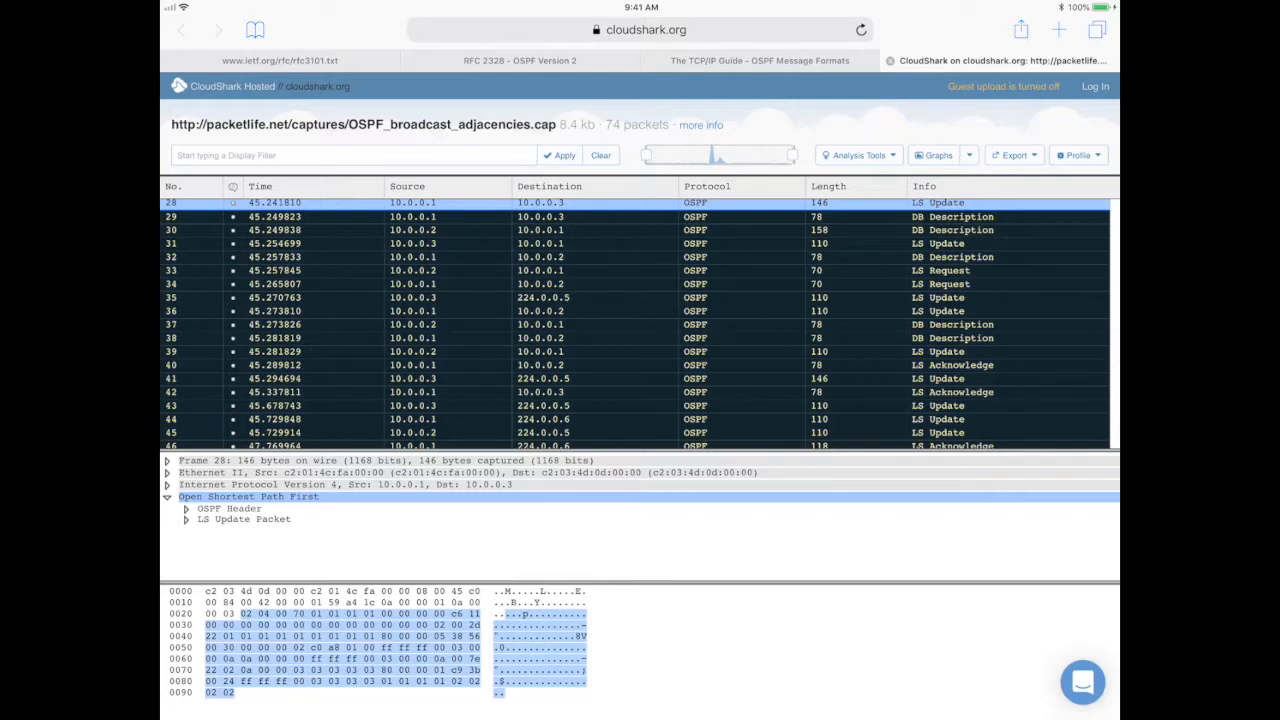
click(200, 520)
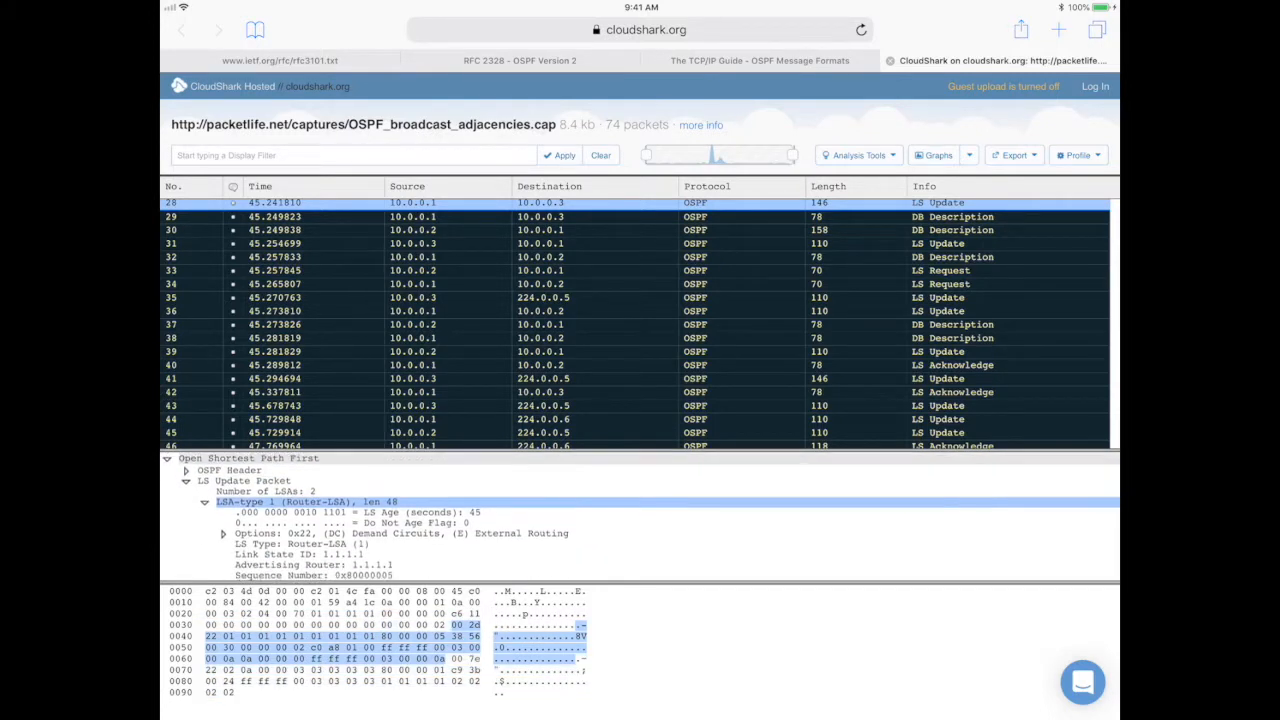
scroll(down, 3)
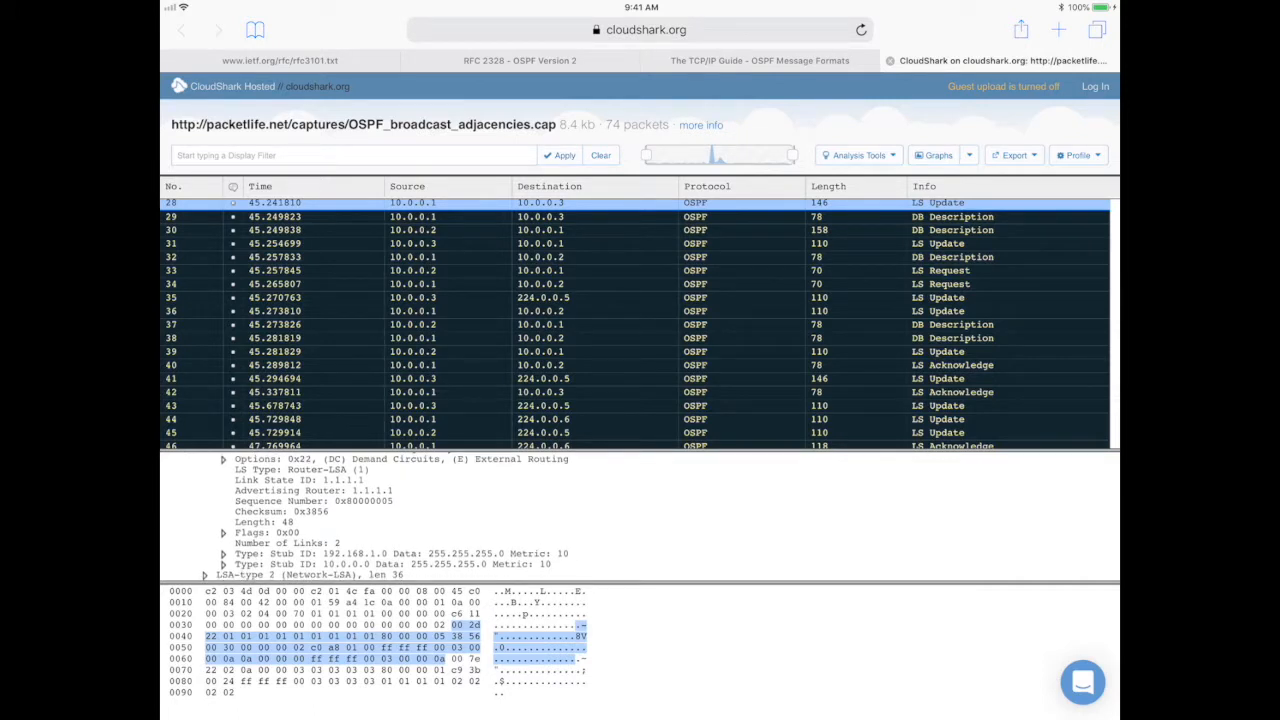
click(204, 576)
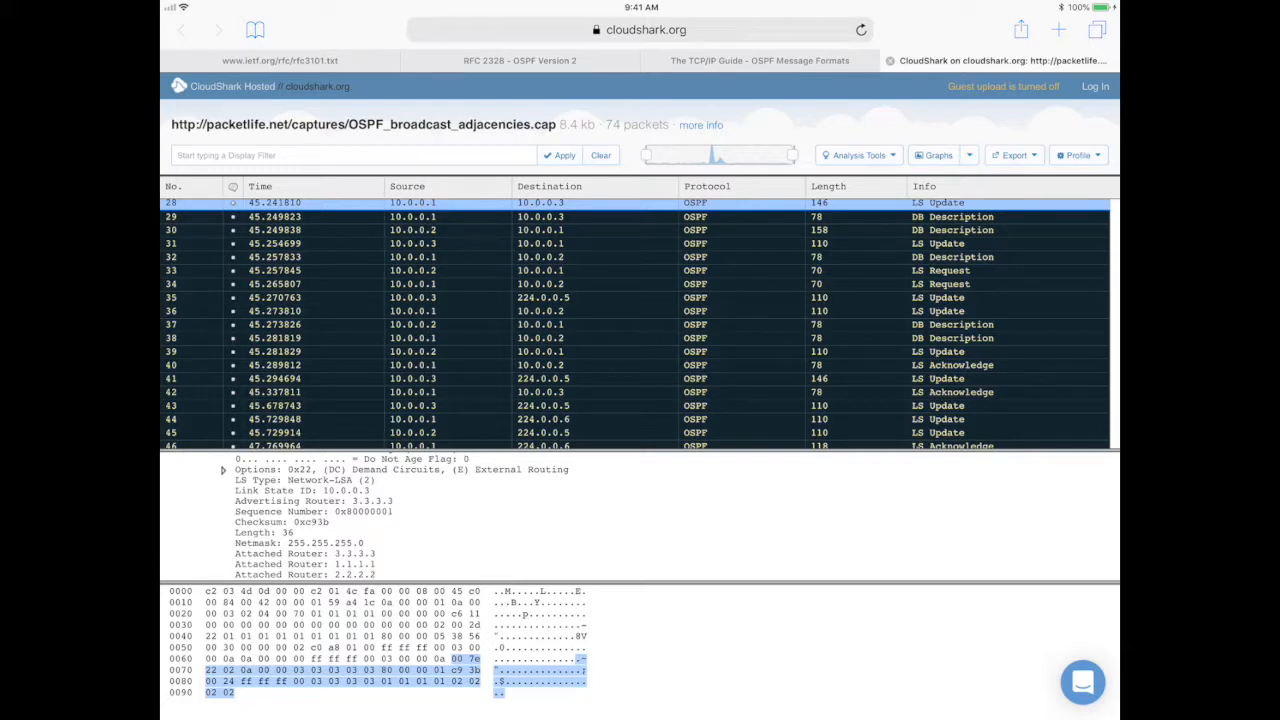
scroll(down, 3)
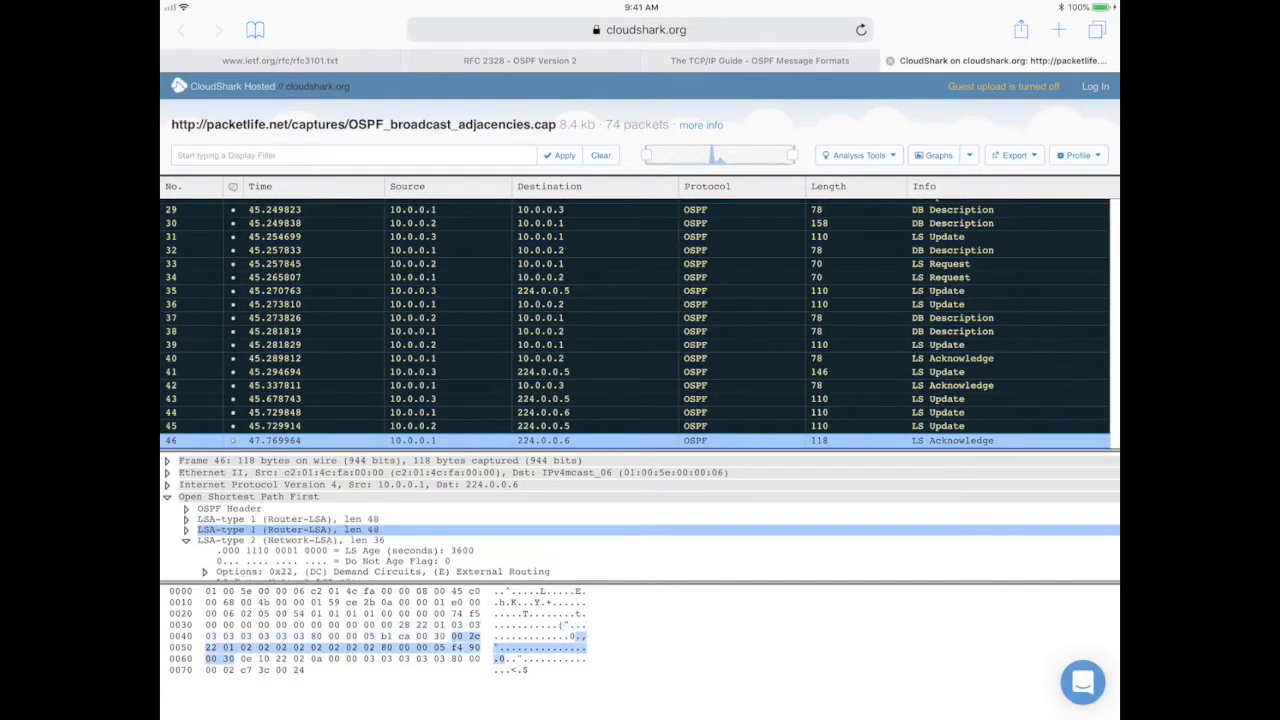
Expand the acknowledgment's first Router-LSA header, then select LS Update packet 28 again.
click(186, 540)
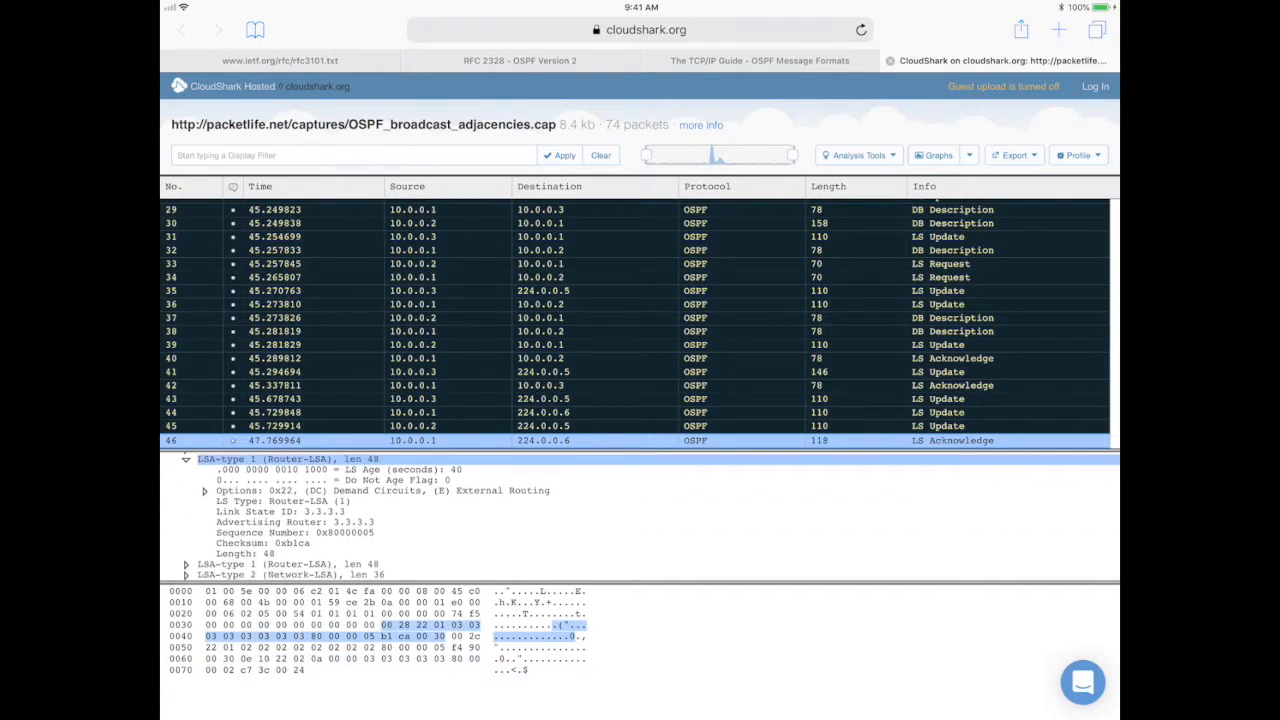
click(190, 564)
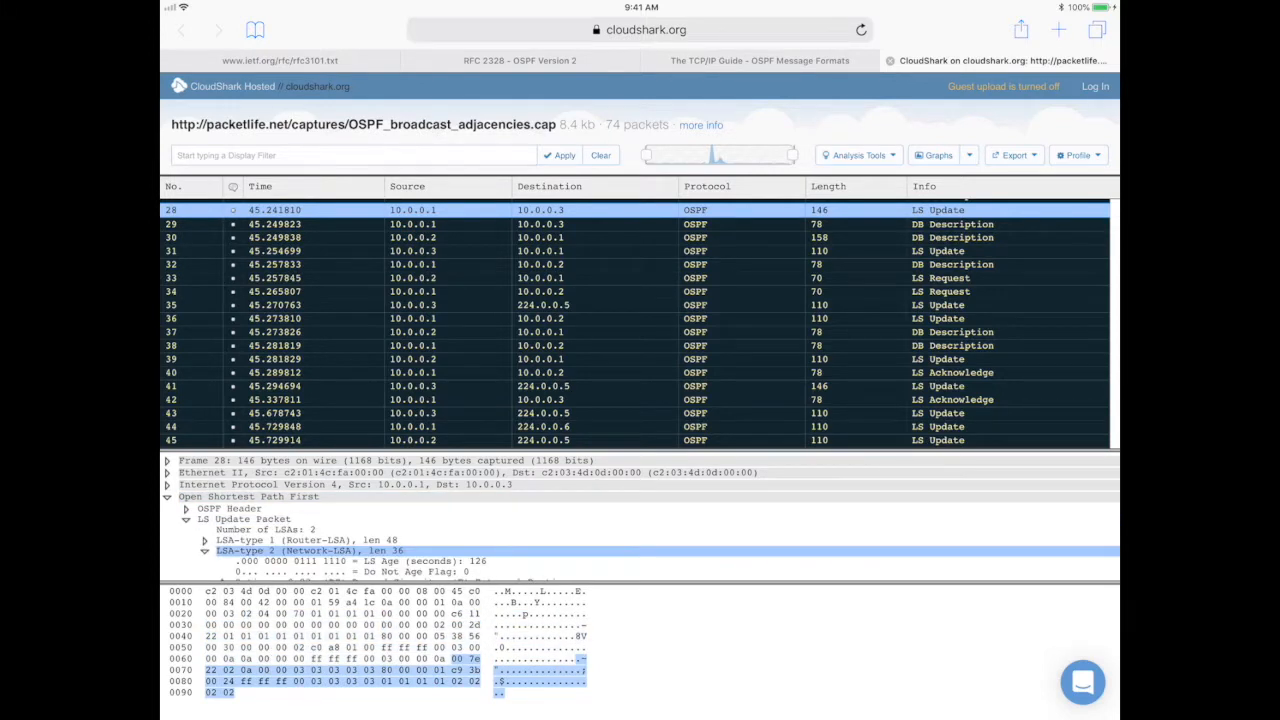
Expand the Router-LSA in frame 28 and scroll through the Network-LSA's attached routers 3.3.3.3, 1.1.1.1 and 2.2.2.2.
click(206, 540)
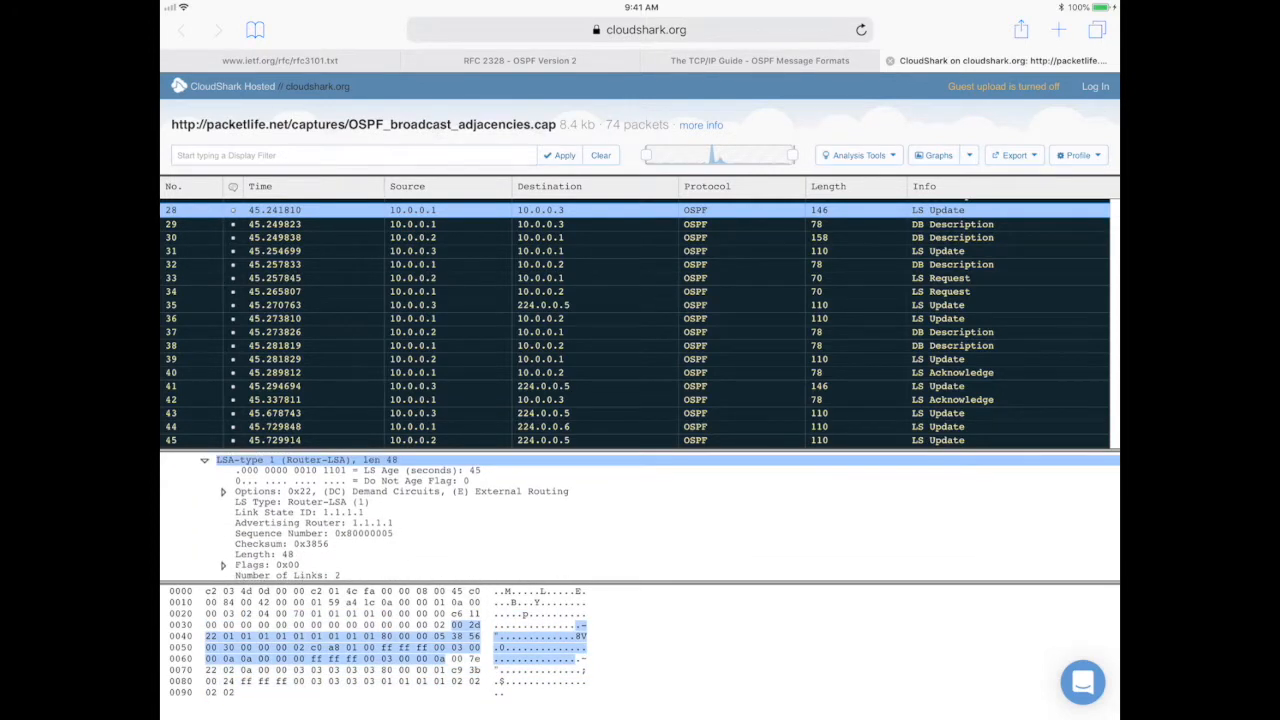
scroll(down, 3)
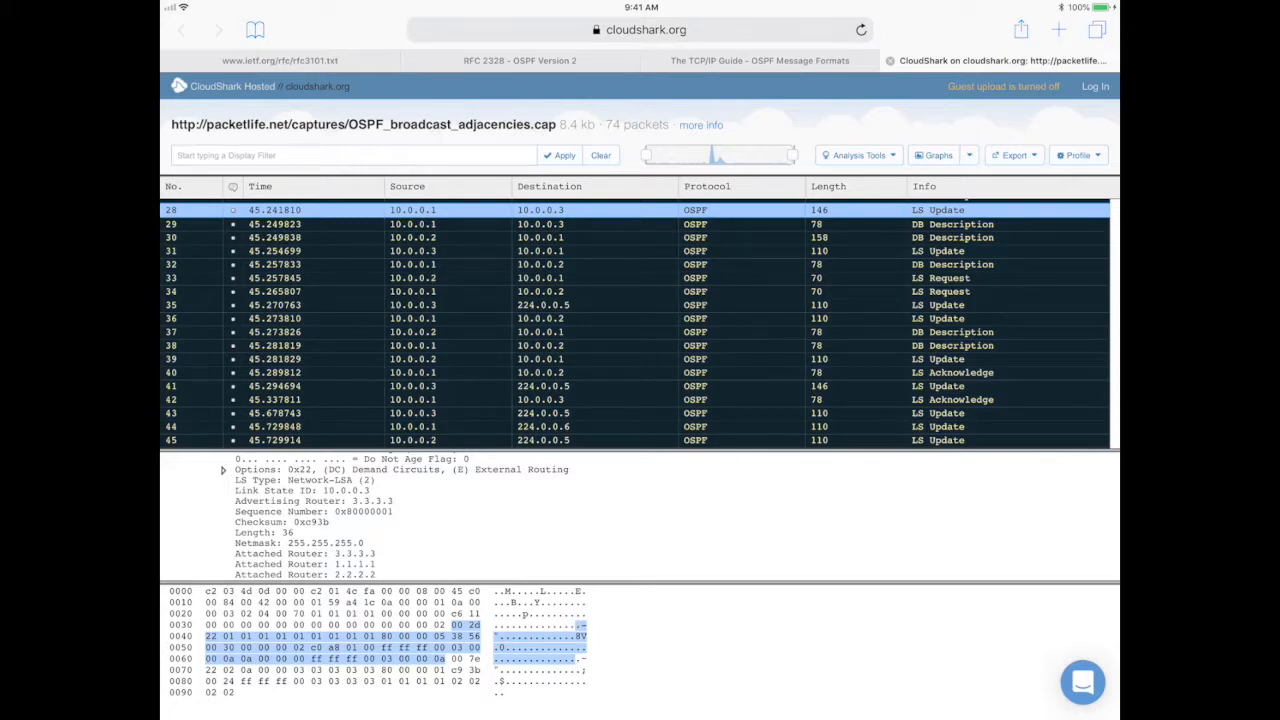
scroll(down, 3)
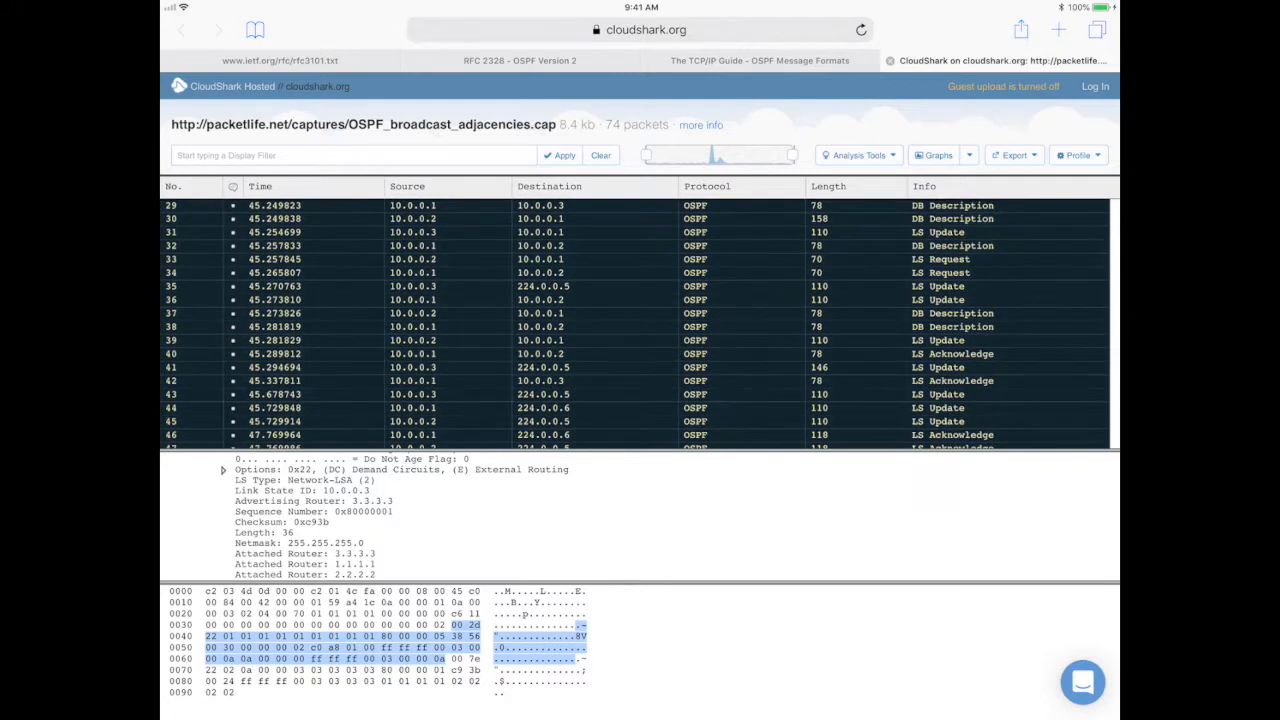